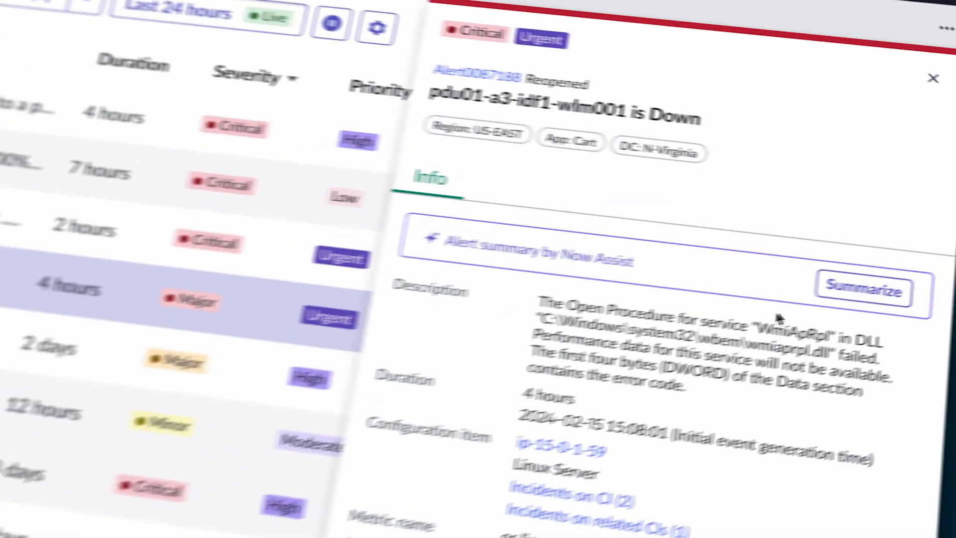
Step: Have Now Assist summarize the reopened alert that pdu01-a3-idf1-wlm001 is down
{"action": "left_click", "coordinate": [864, 289]}
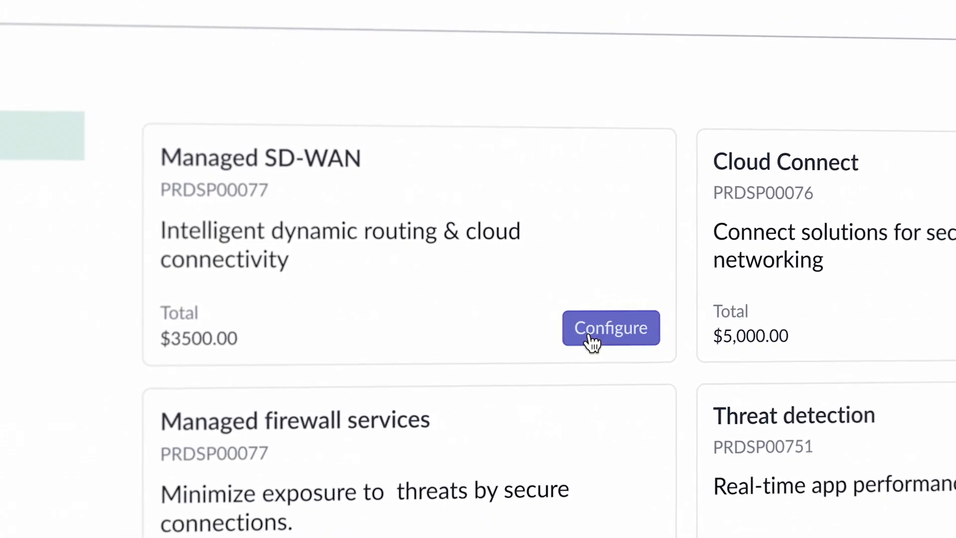
Step: Configure the Managed SD-WAN product and toggle its Asset tracking service
{"action": "left_click", "coordinate": [611, 328]}
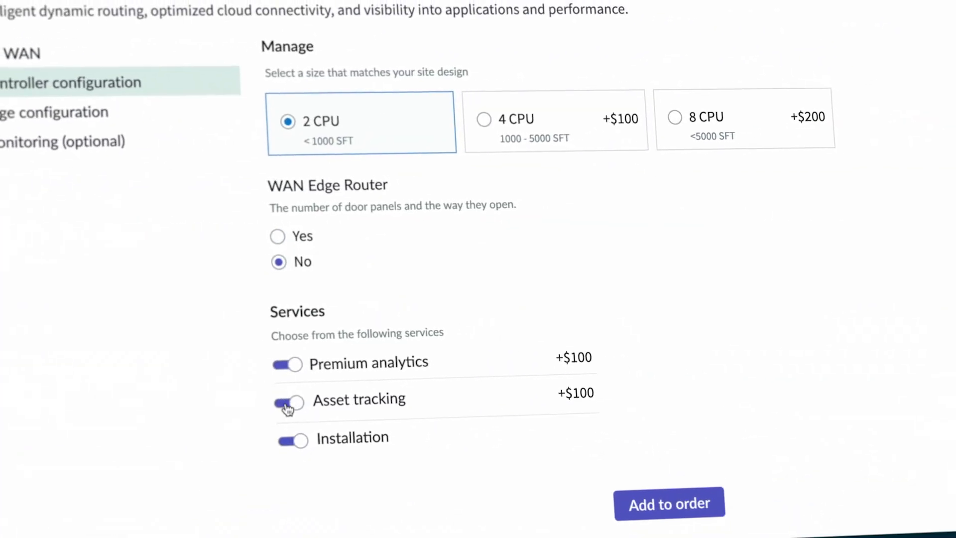
{"action": "left_click", "coordinate": [668, 503]}
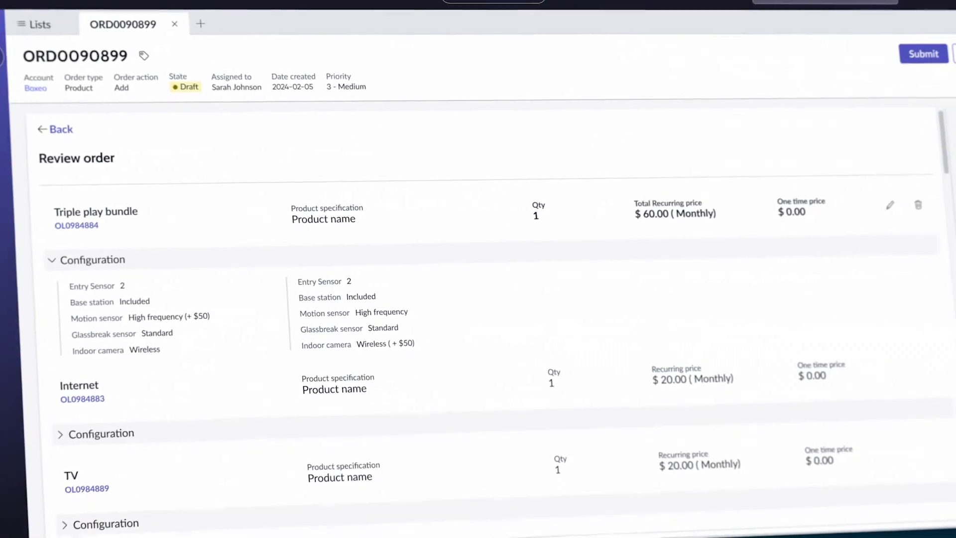